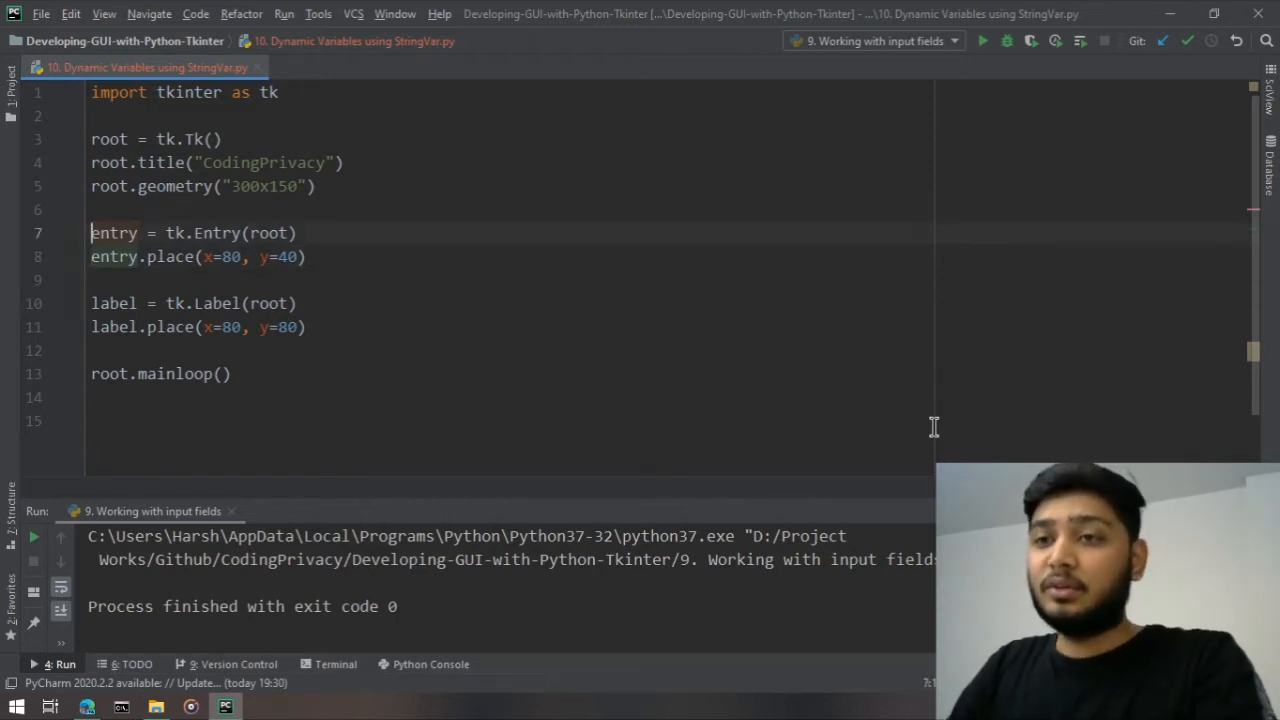
Step: Add a blank line above the entry widget code
key("Return")
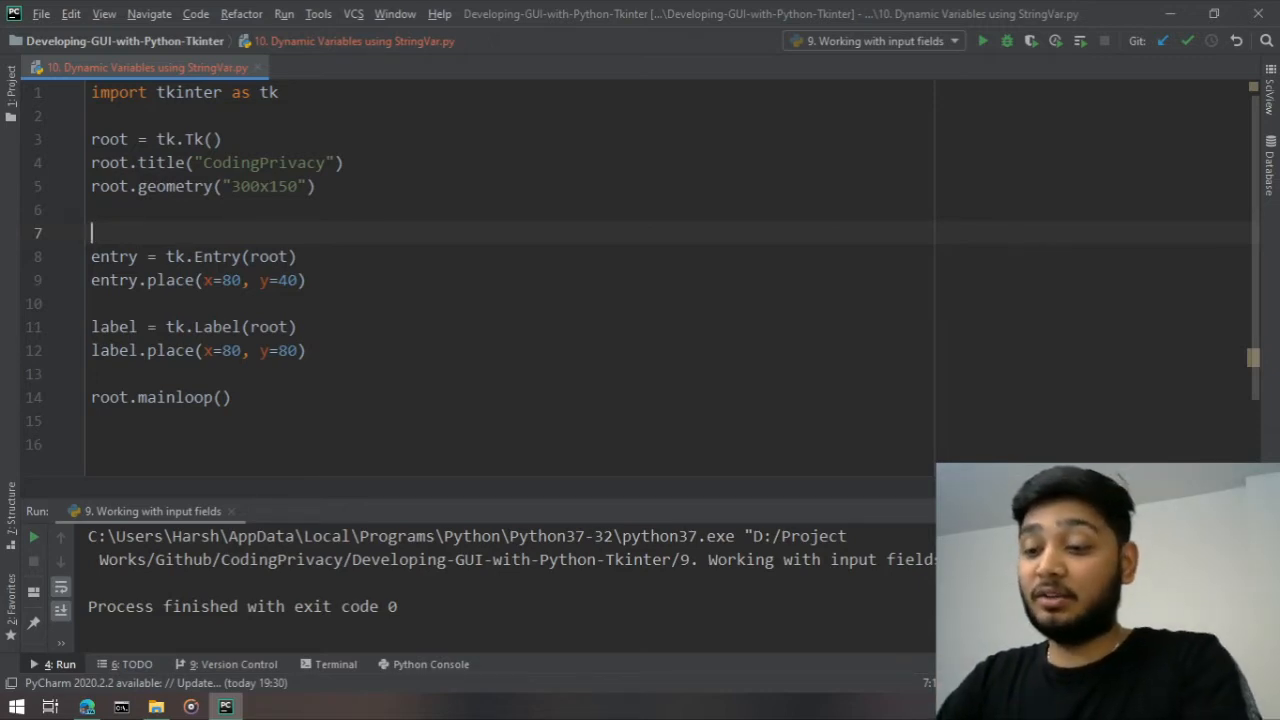
Step: Create v = tk.StringVar() and bind tk.Entry to it with textvariable = v
type("v =")
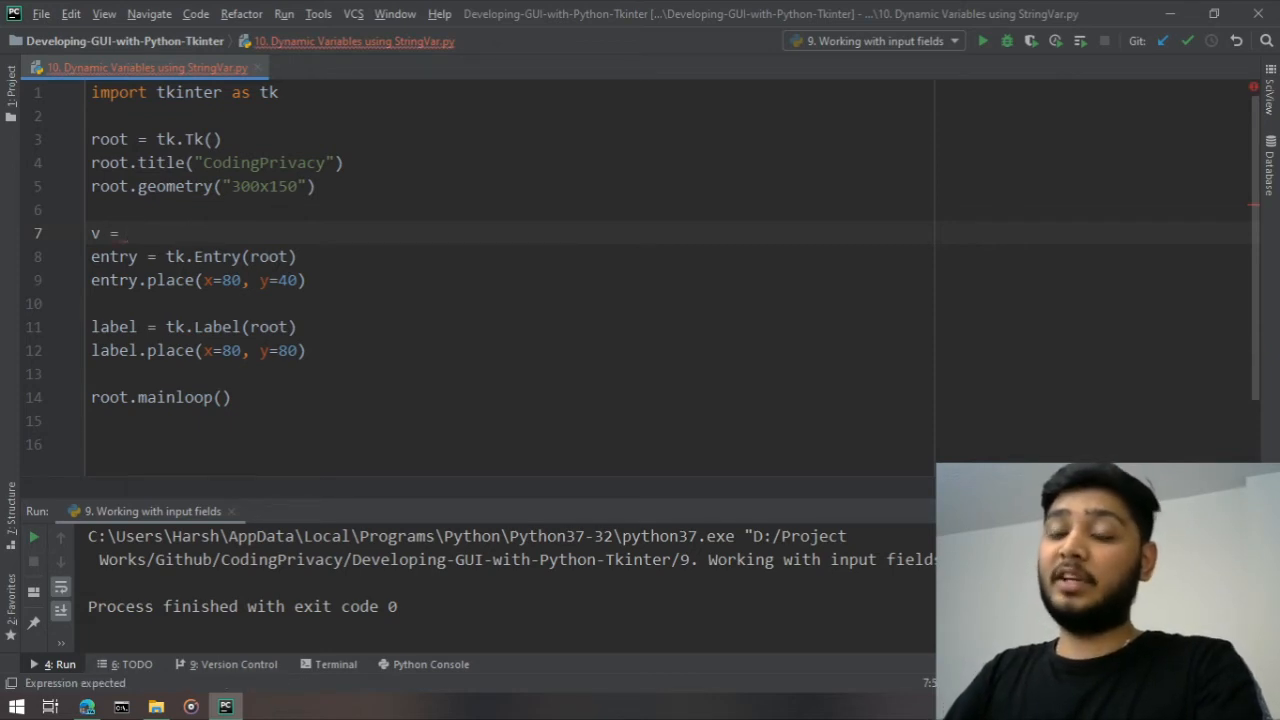
type("tk.StringVar(")
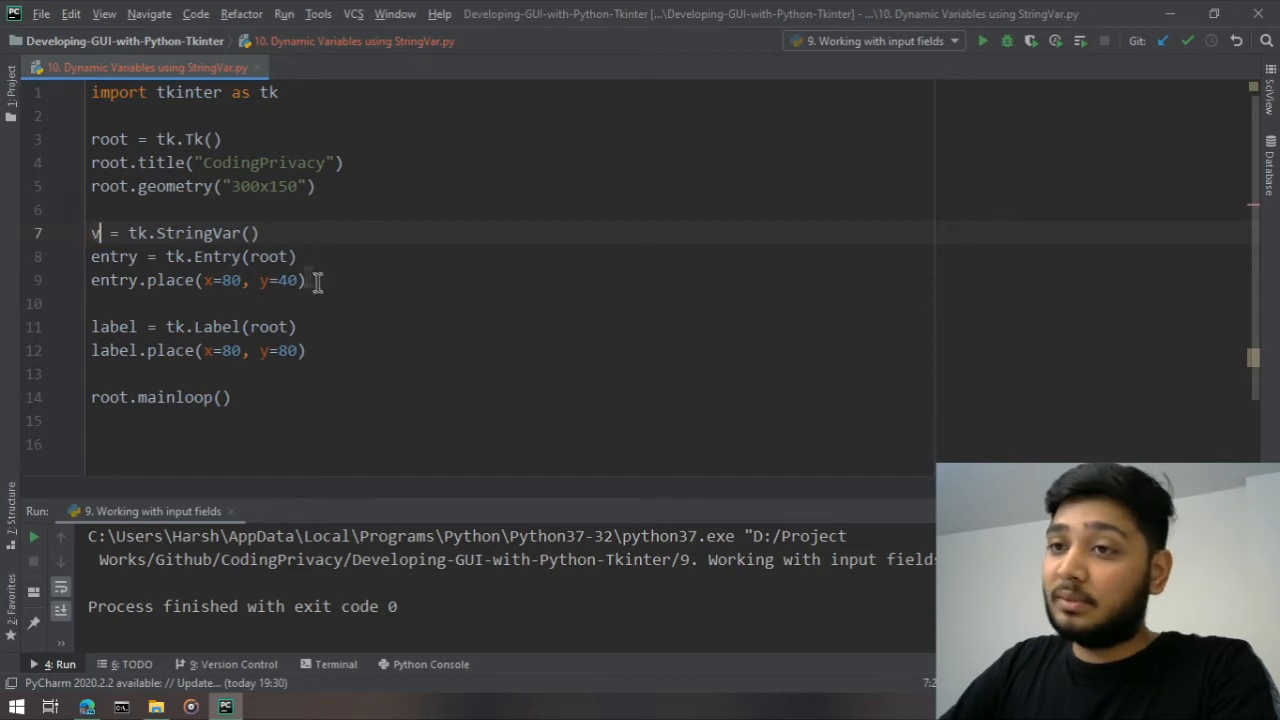
type(",")
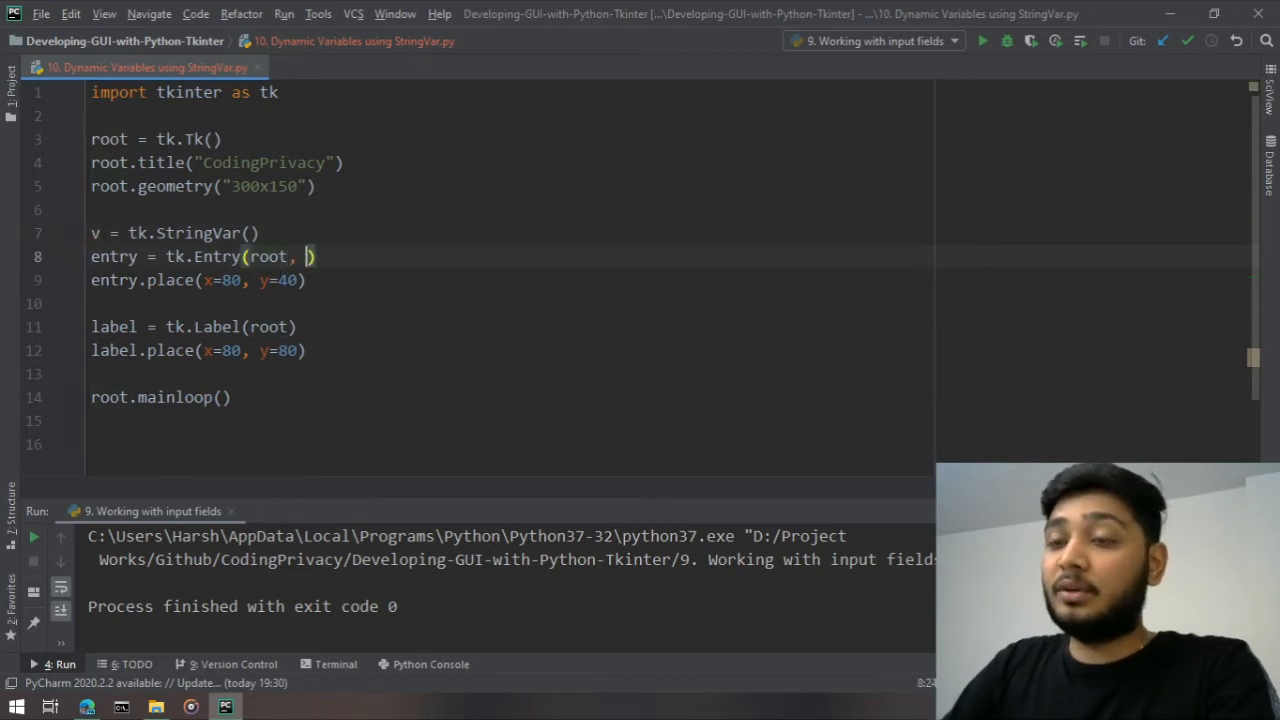
type("textvariab")
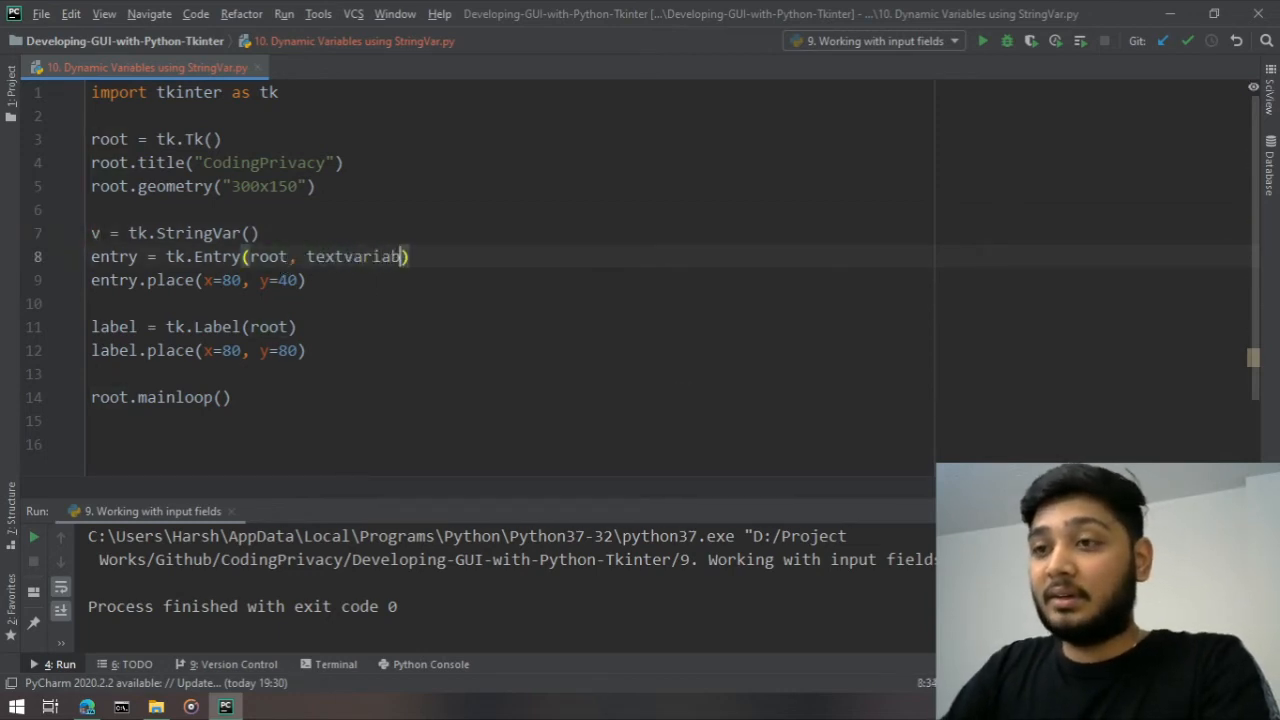
type("le = v")
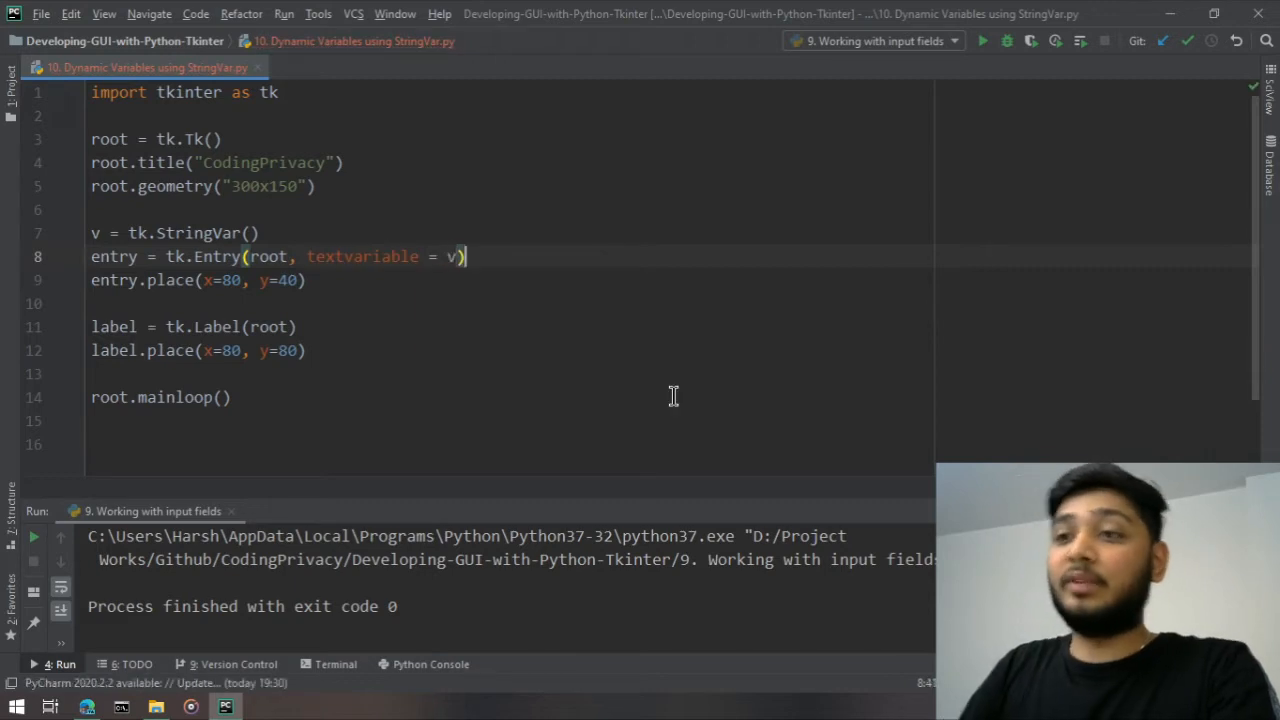
left_click(304, 232)
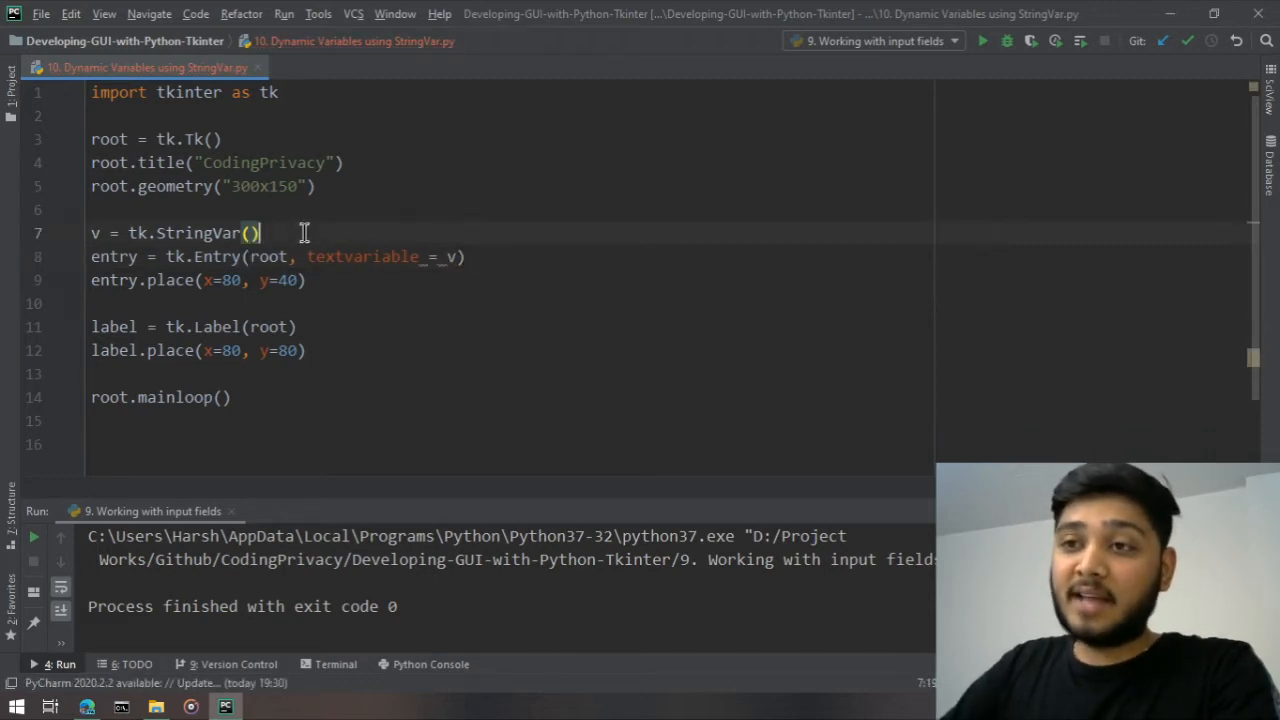
key("Return")
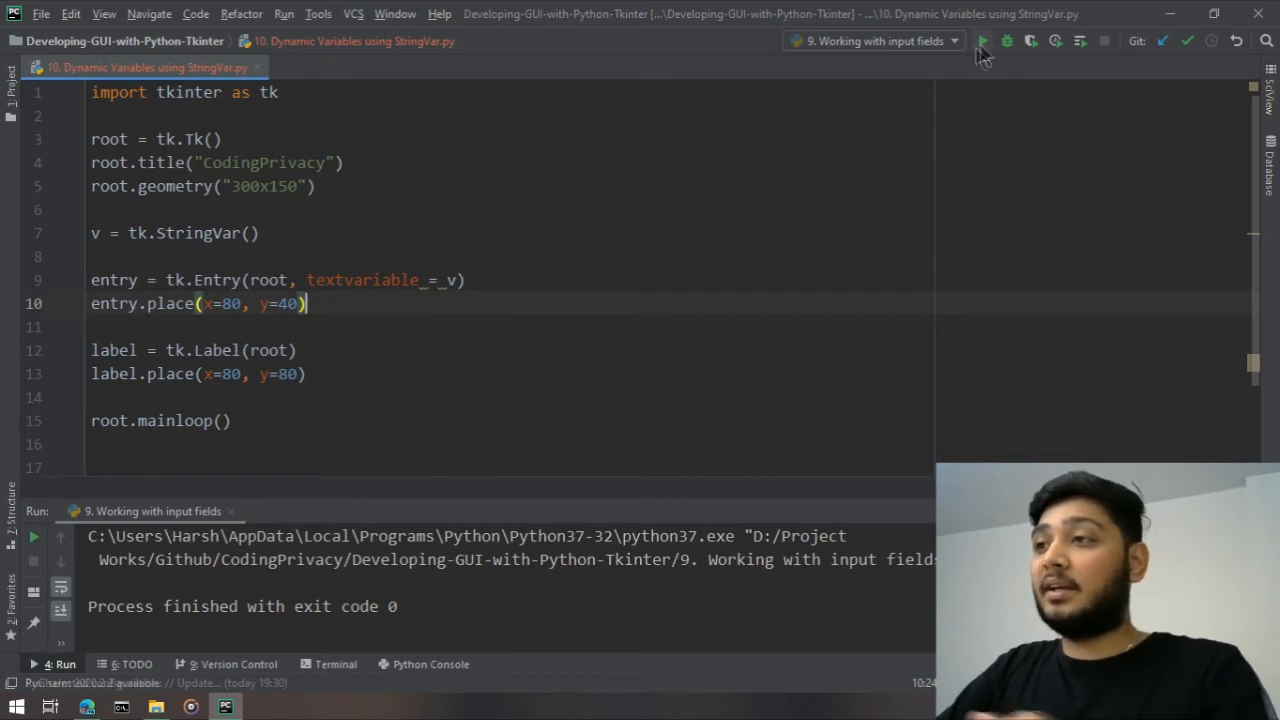
left_click(984, 40)
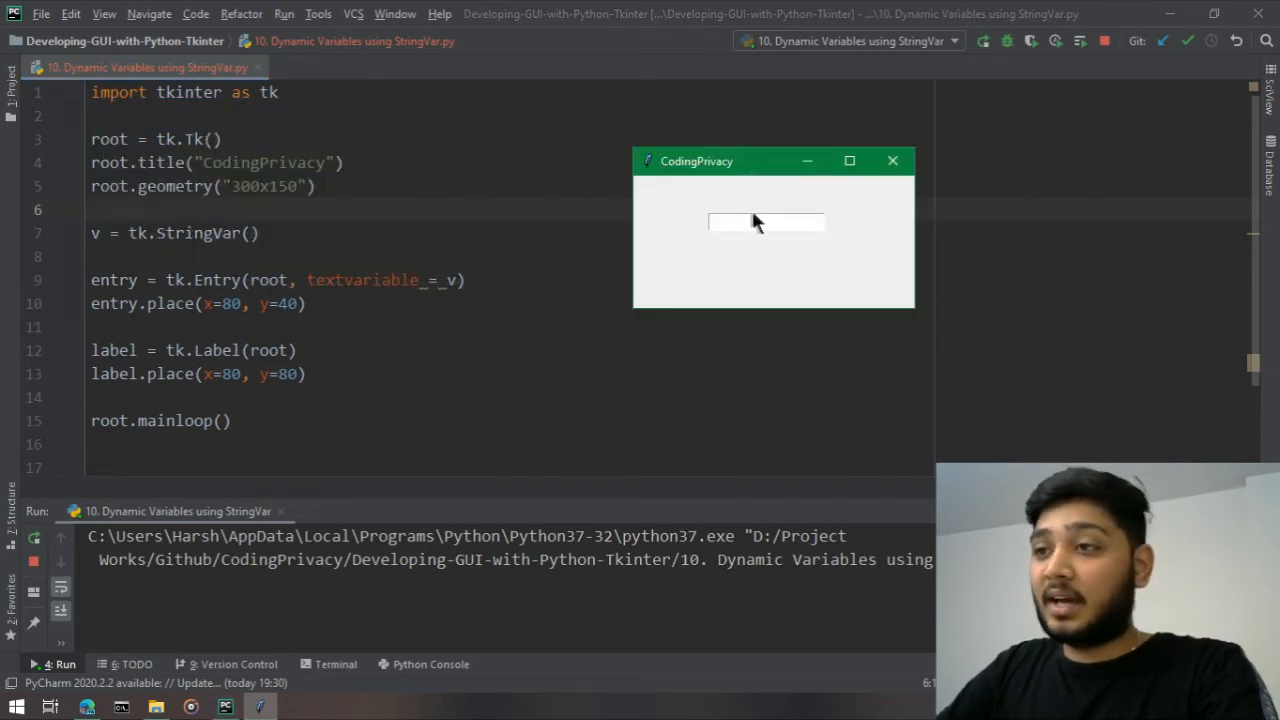
type("H")
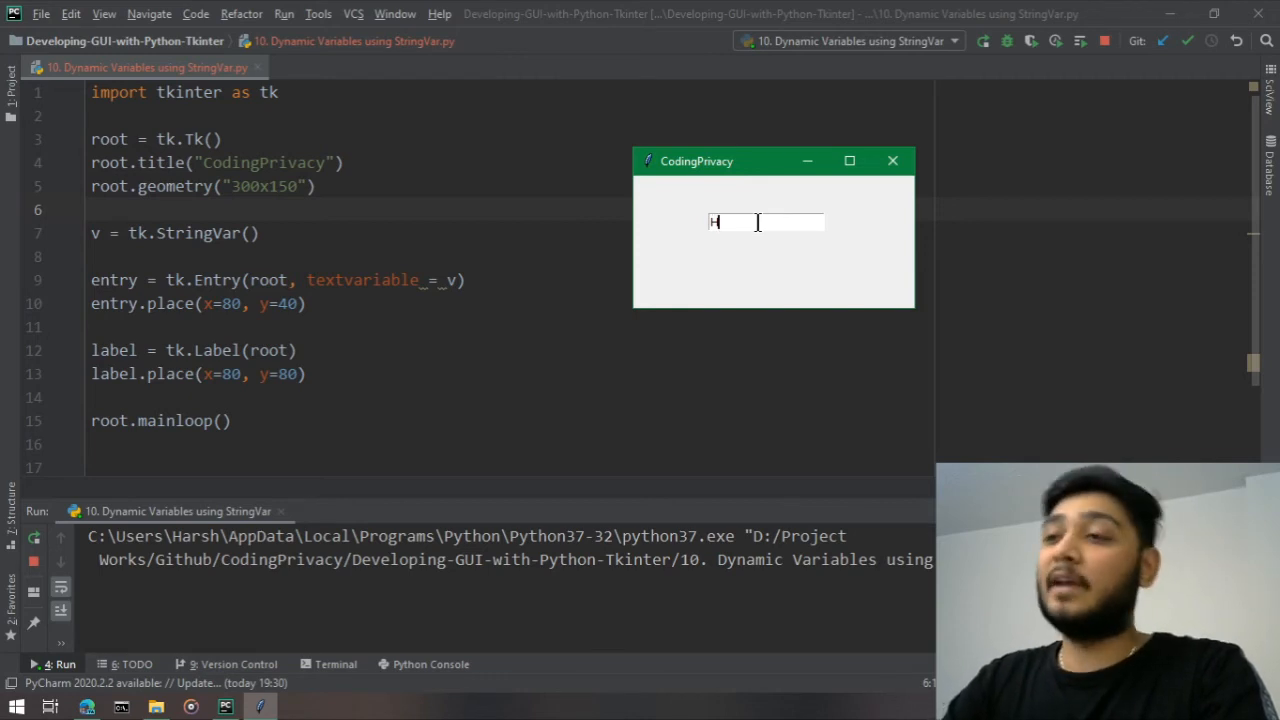
type("A")
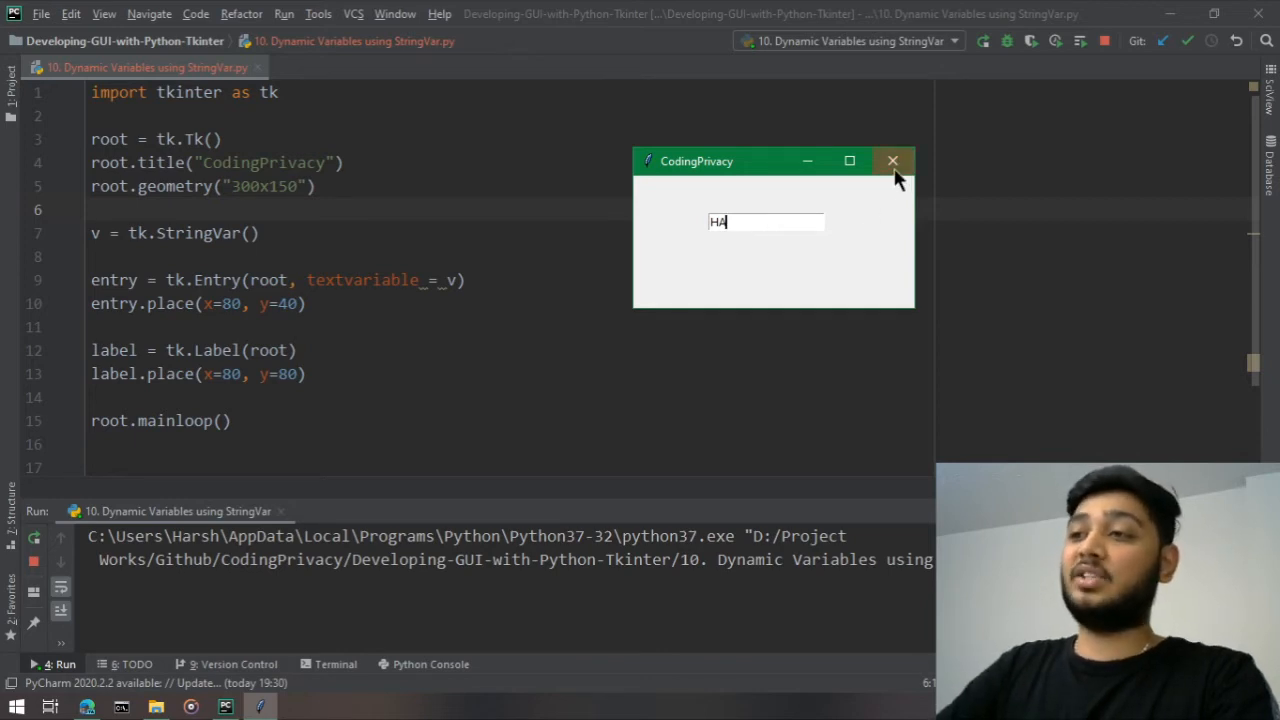
left_click(892, 160)
type(", textvariable = v")
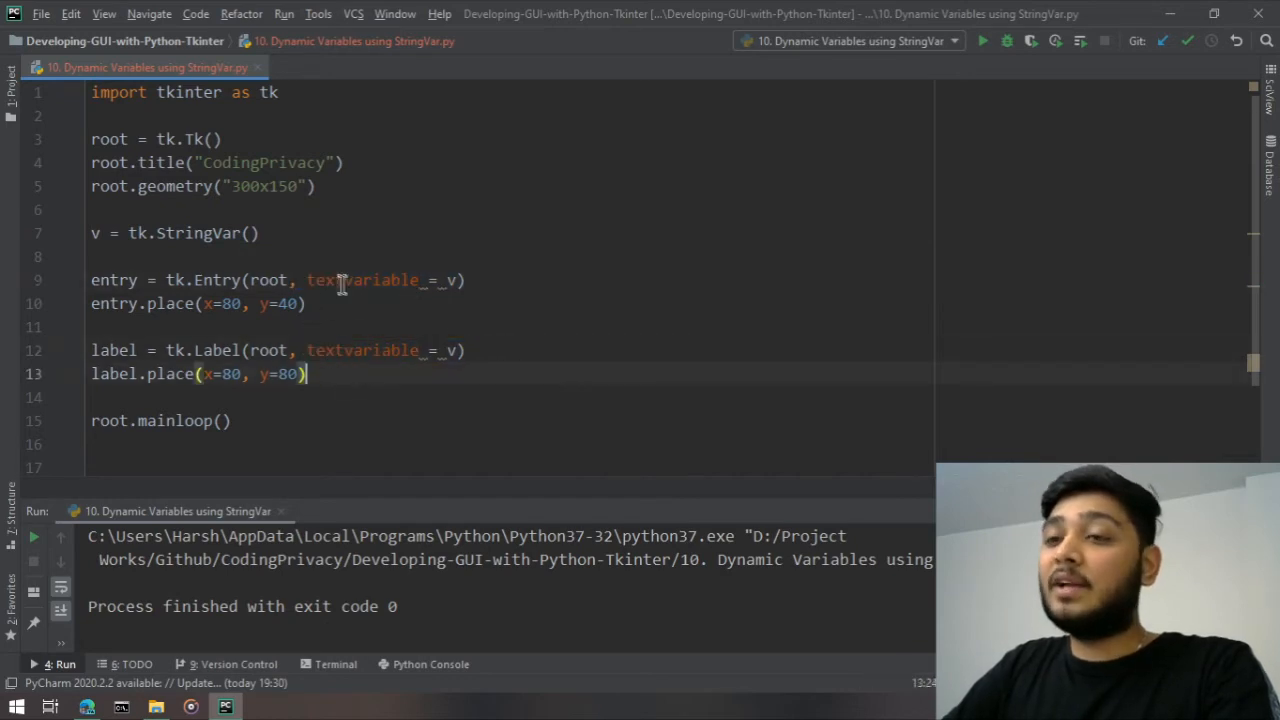
Step: Select within the tk.Label call to add textvariable = v
double_click(356, 280)
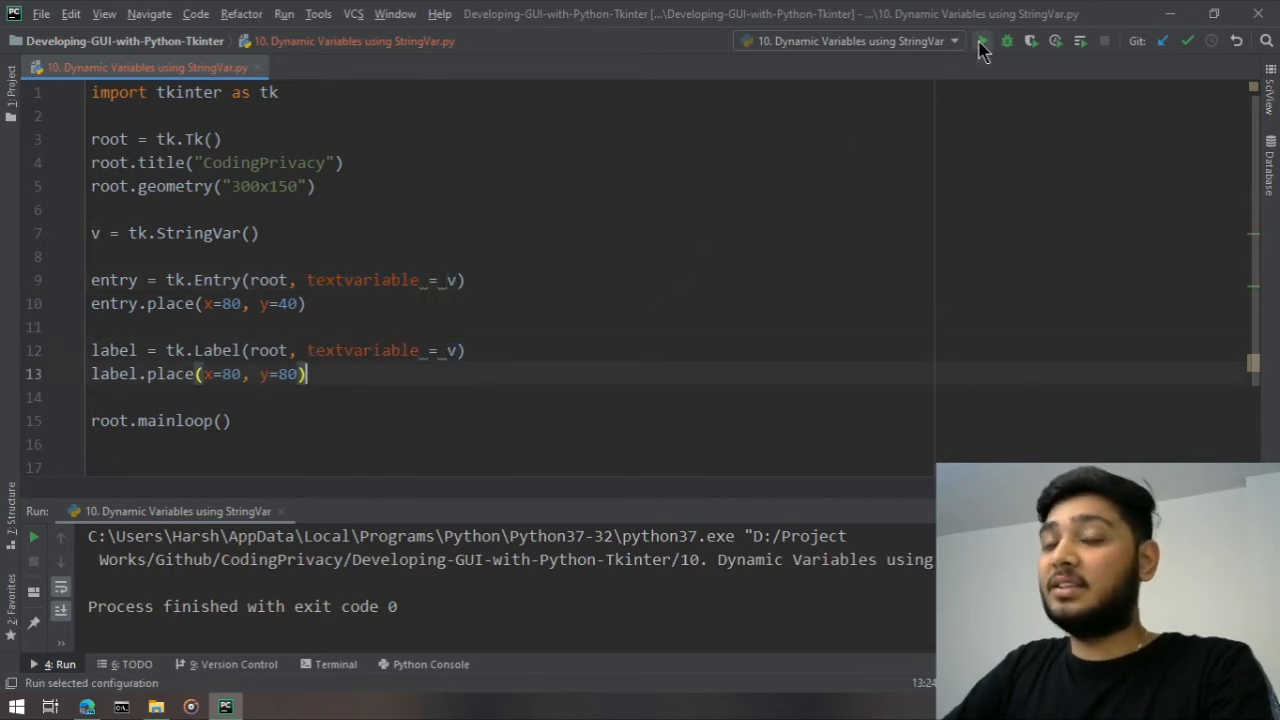
Step: Run the script, enter 'HARSH PATEL' to see the label mirror it, and close the app
left_click(984, 40)
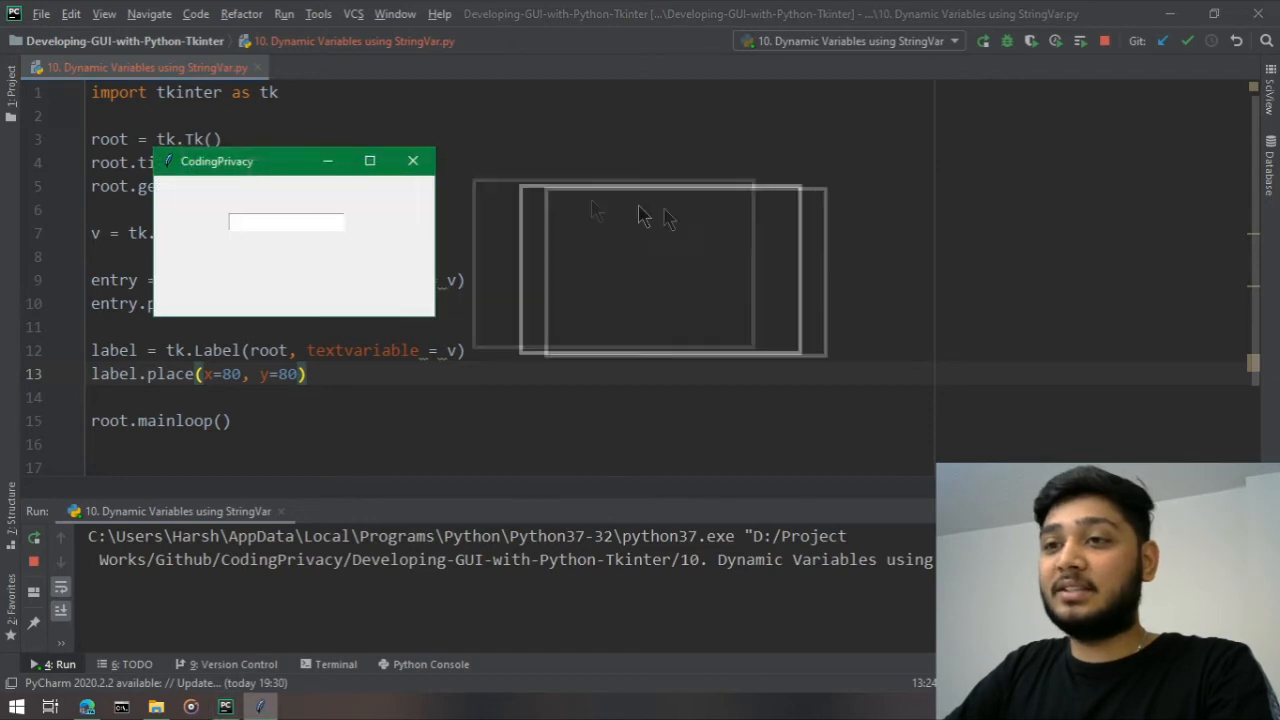
type("H")
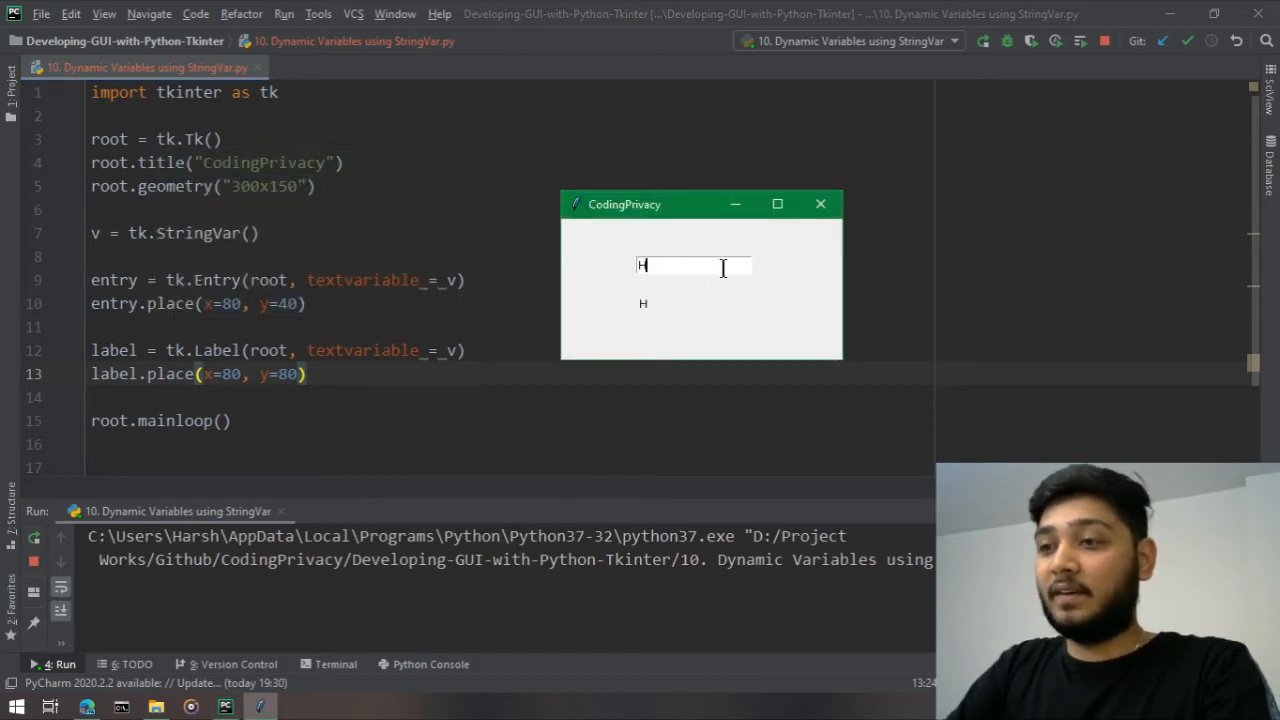
type("ARSH")
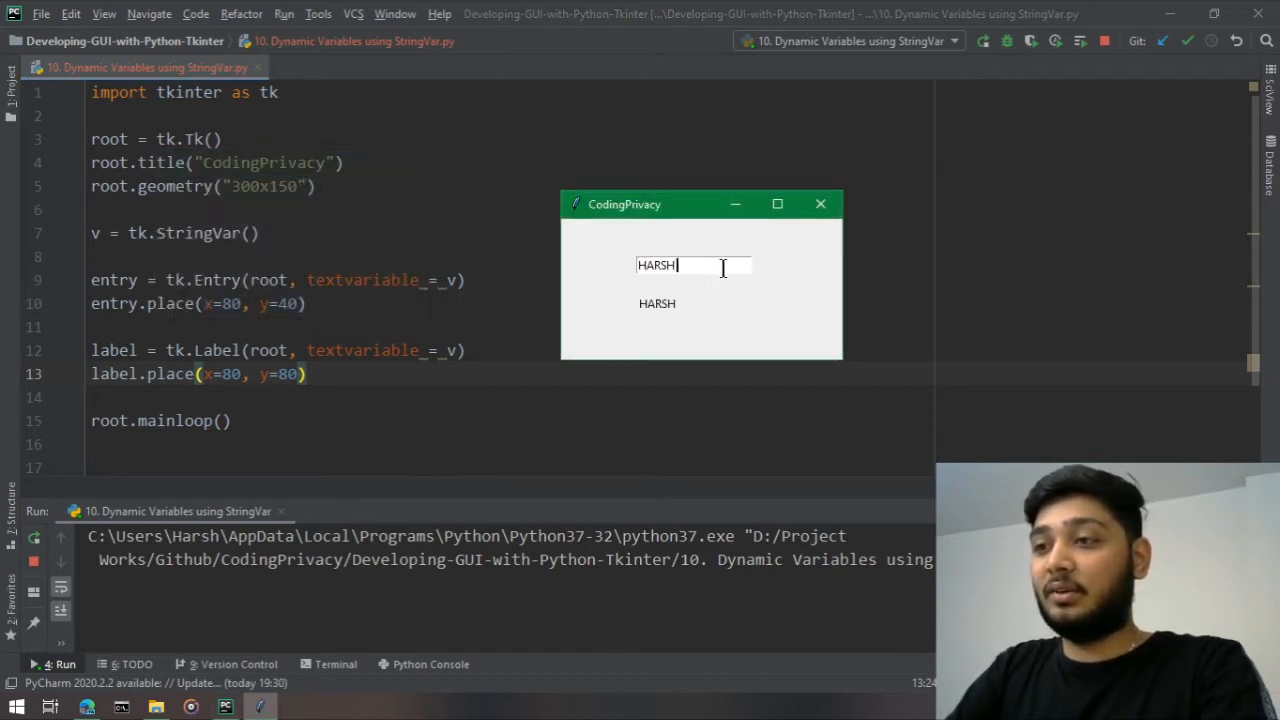
type("PATEL")
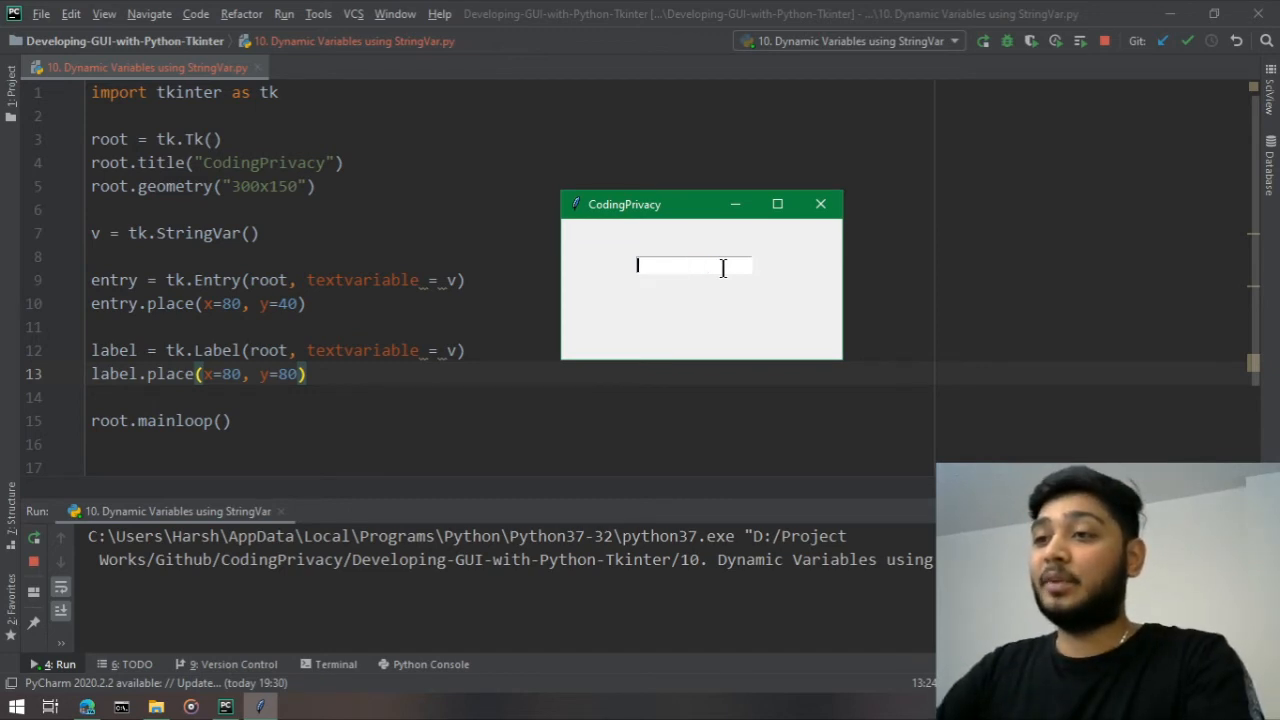
left_click(820, 204)
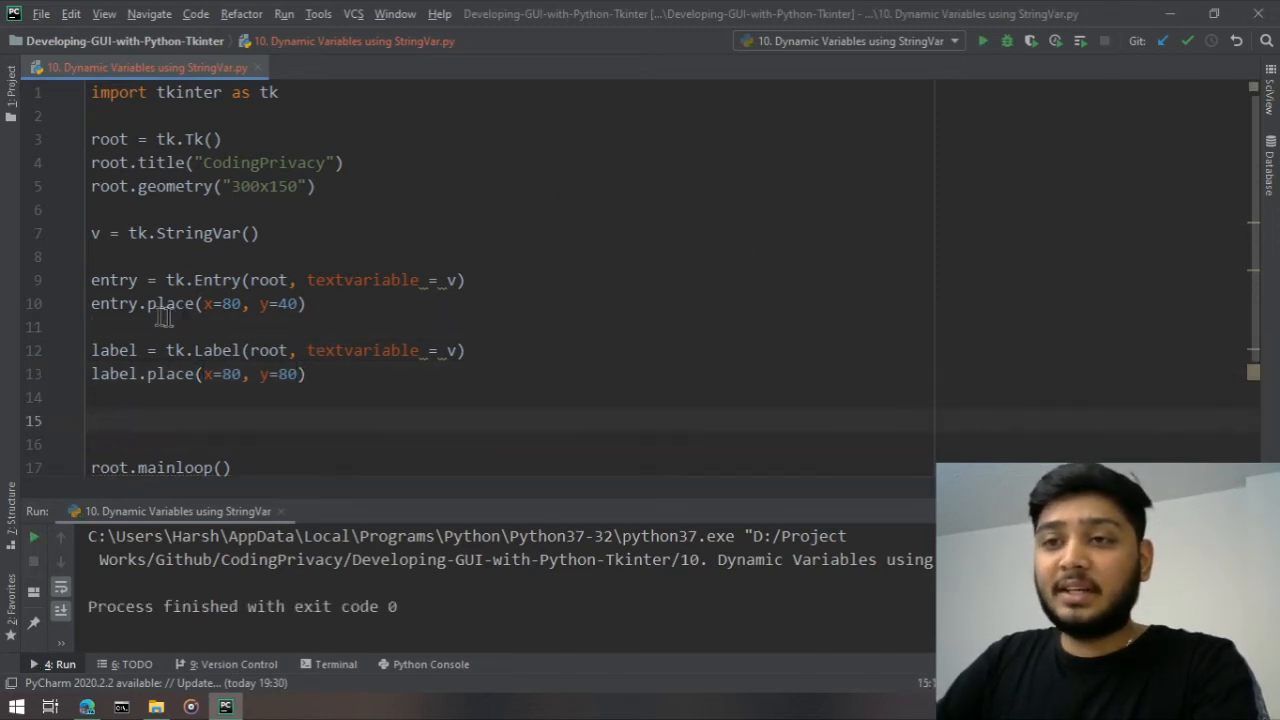
mouse_move(272, 408)
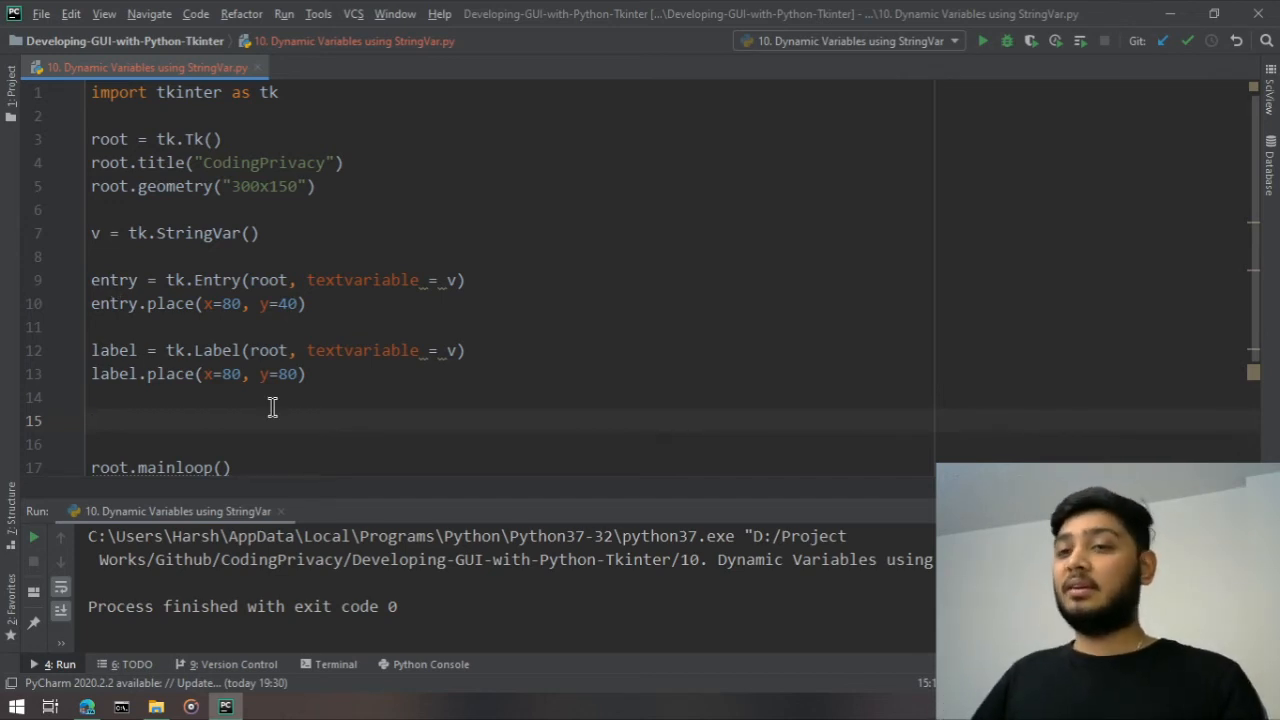
Step: Add v.set("Harsh") before root.mainloop() and run the script
type("v.set(\"")
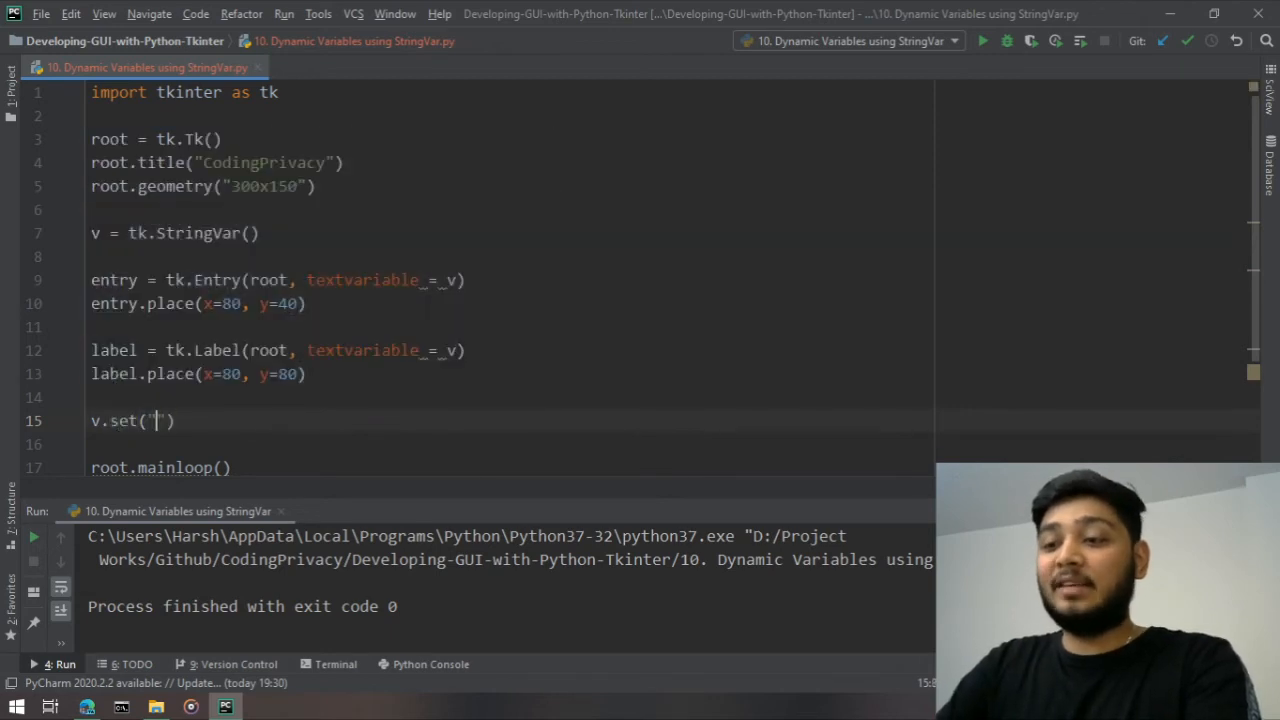
type("Harsh")
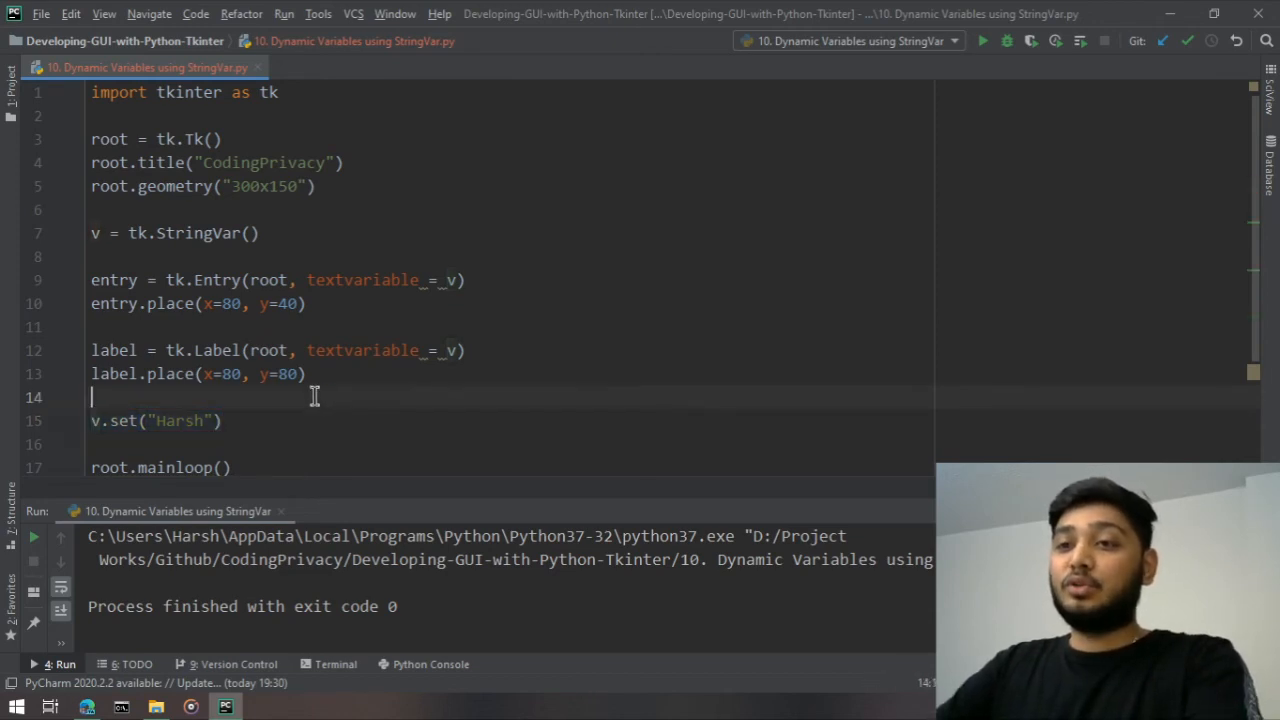
left_click(982, 40)
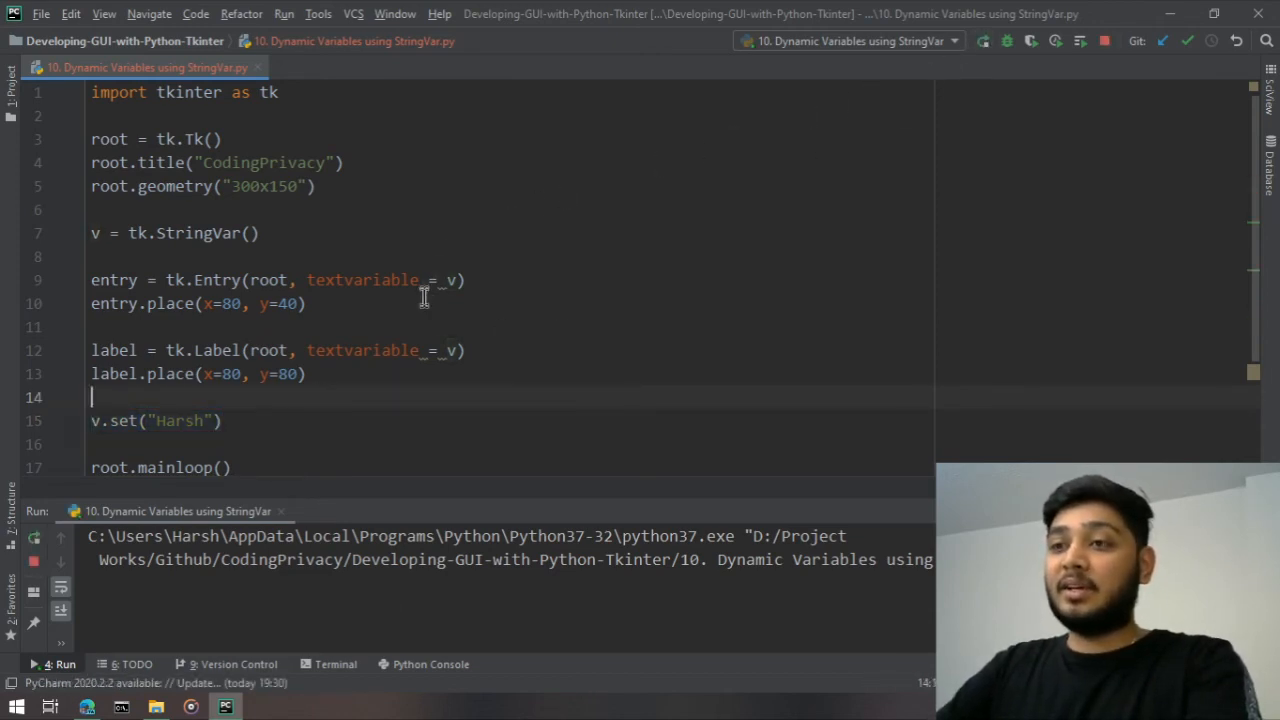
left_click(982, 40)
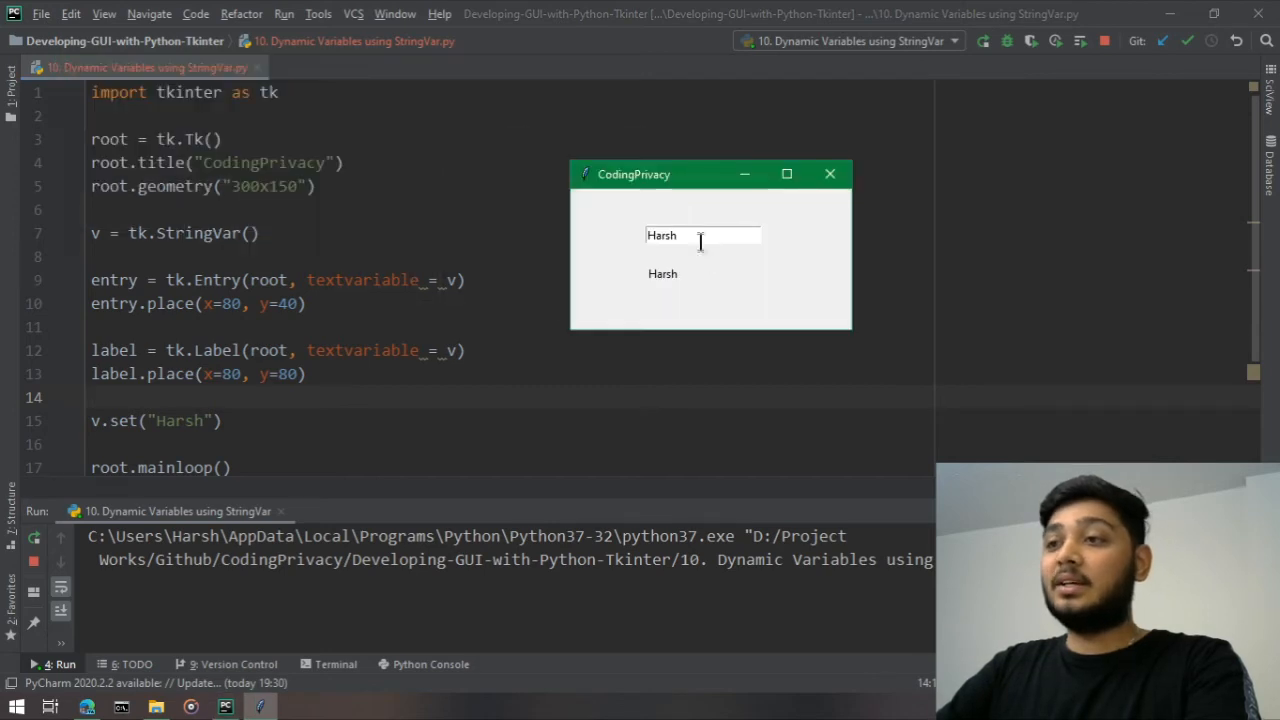
double_click(660, 236)
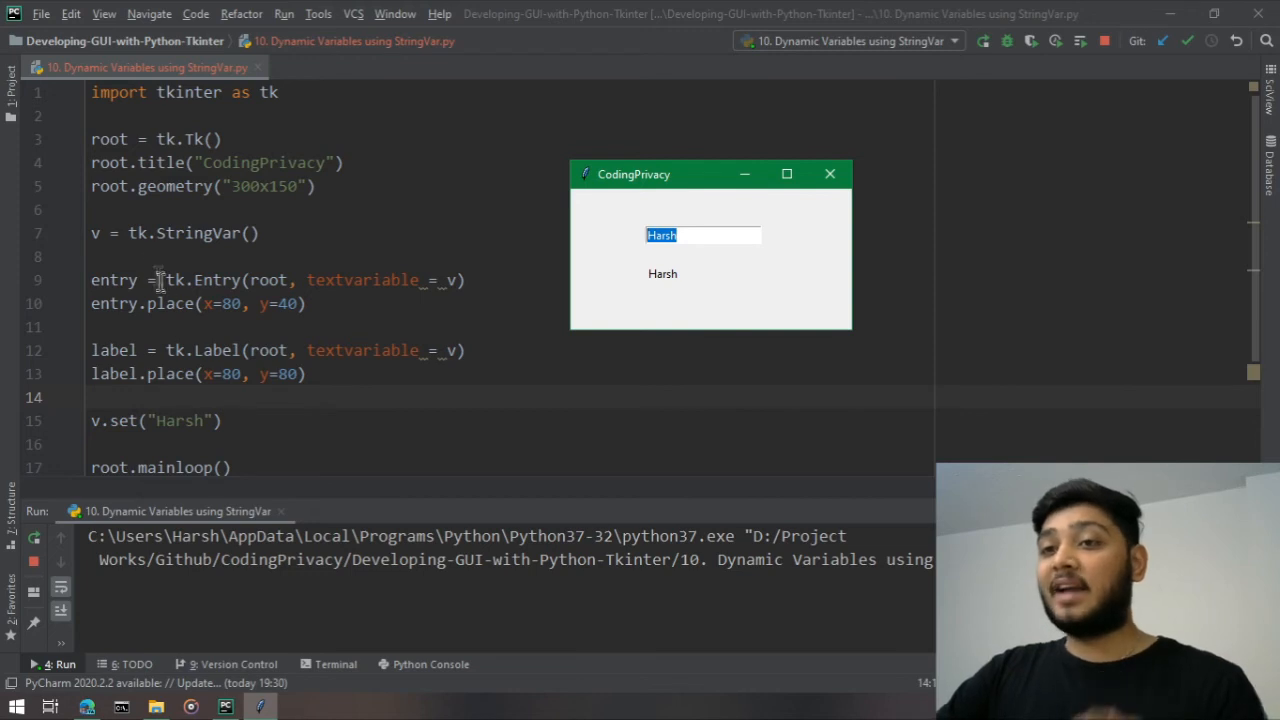
left_click(828, 174)
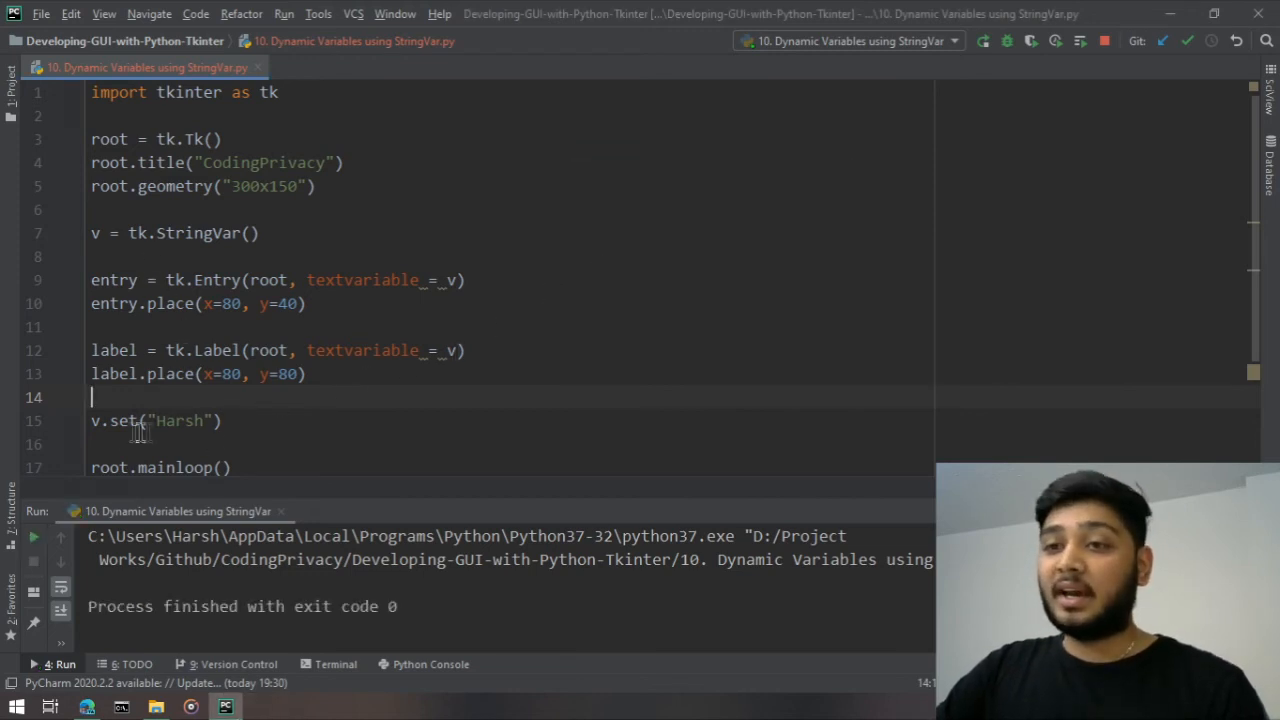
Step: Change set to get on the v line, then delete that line entirely
type("get(")
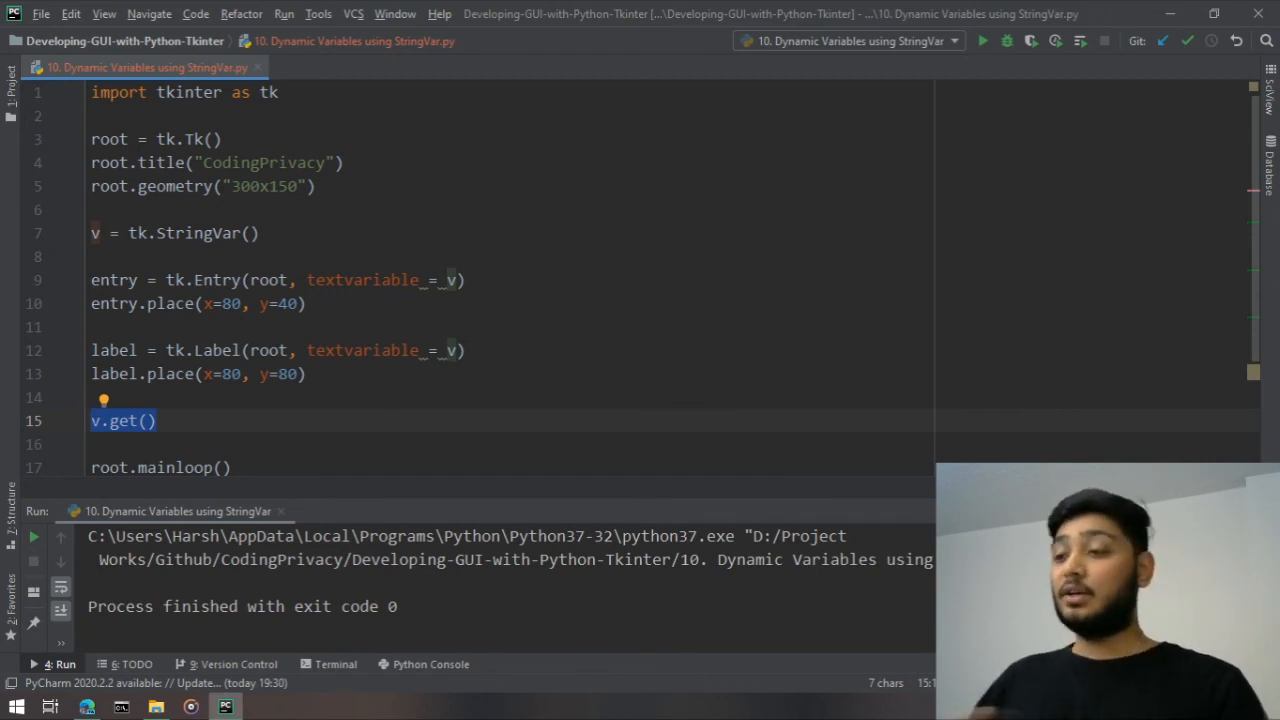
key("Delete")
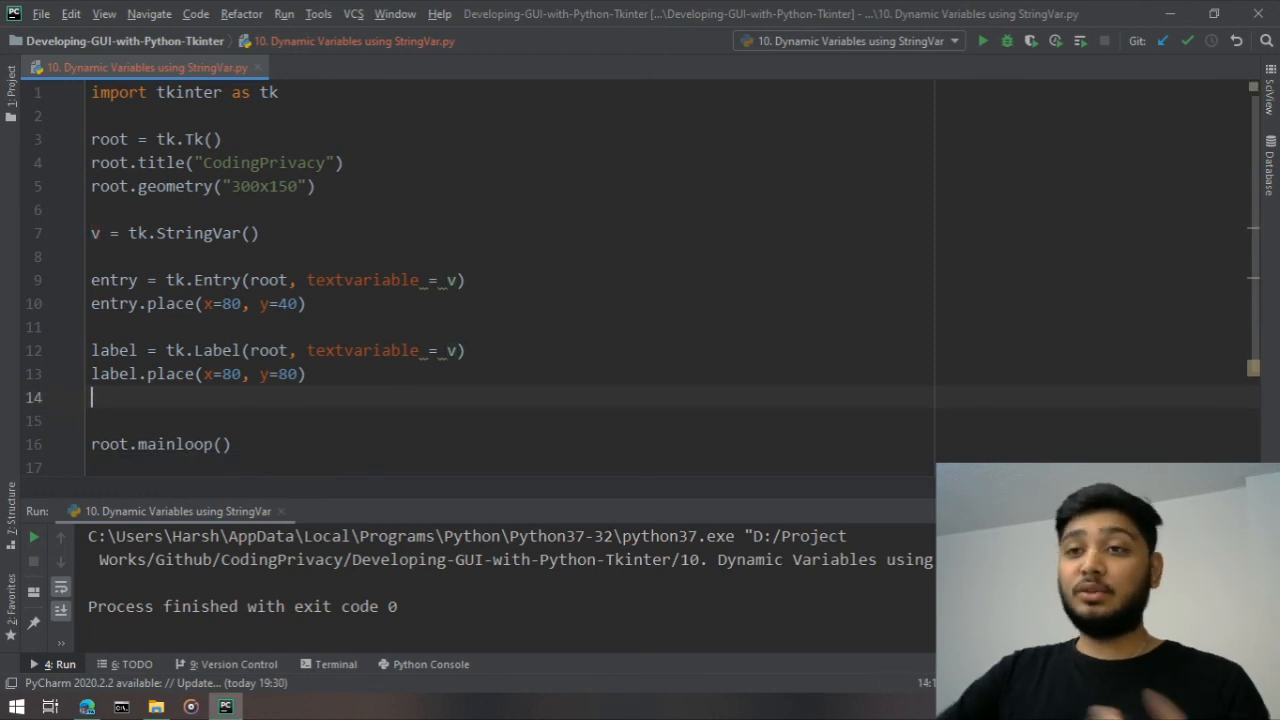
mouse_move(292, 262)
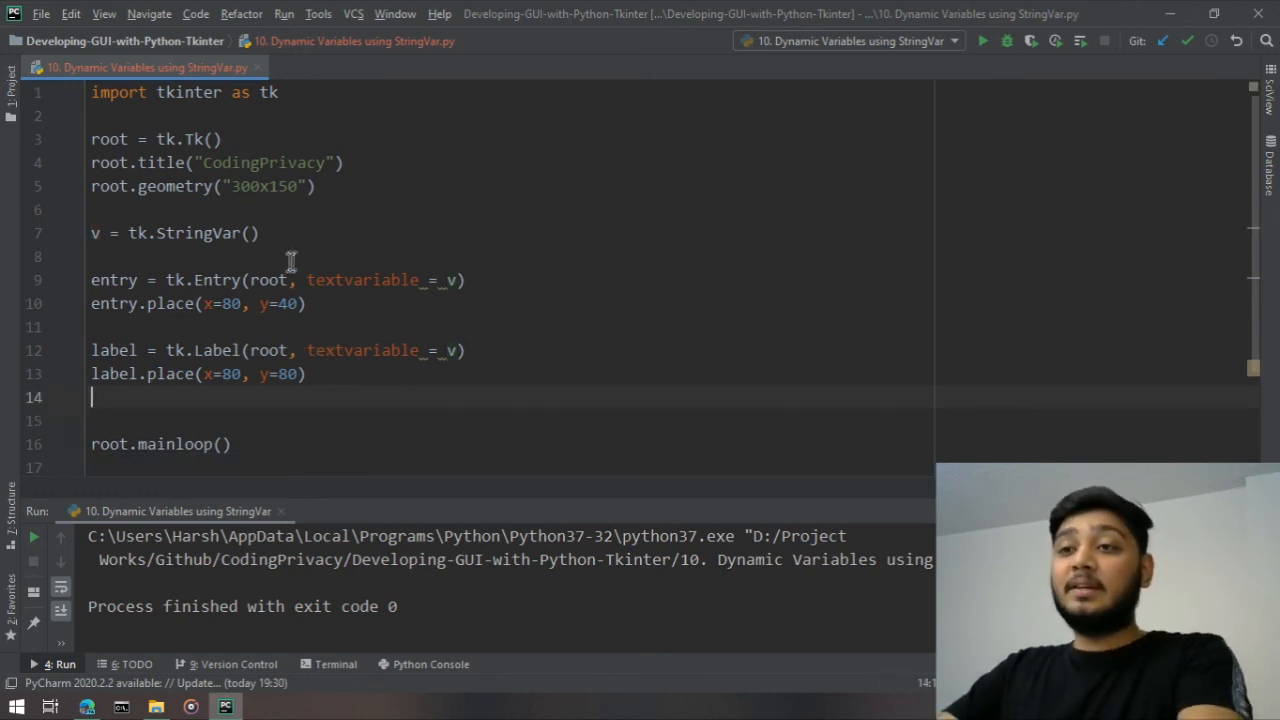